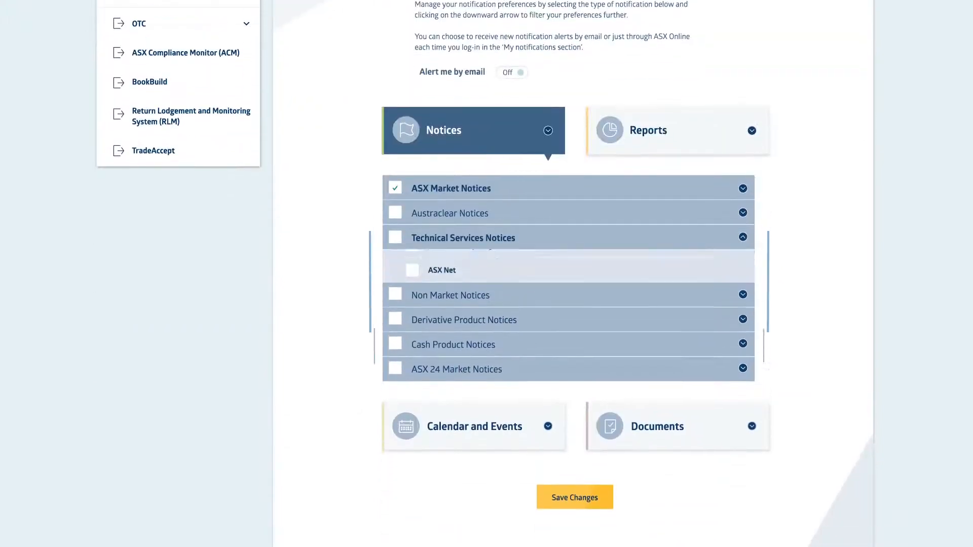
Step: Scroll back up through the notification preferences to review the ticked ASX Market Notices
scroll("up", 3)
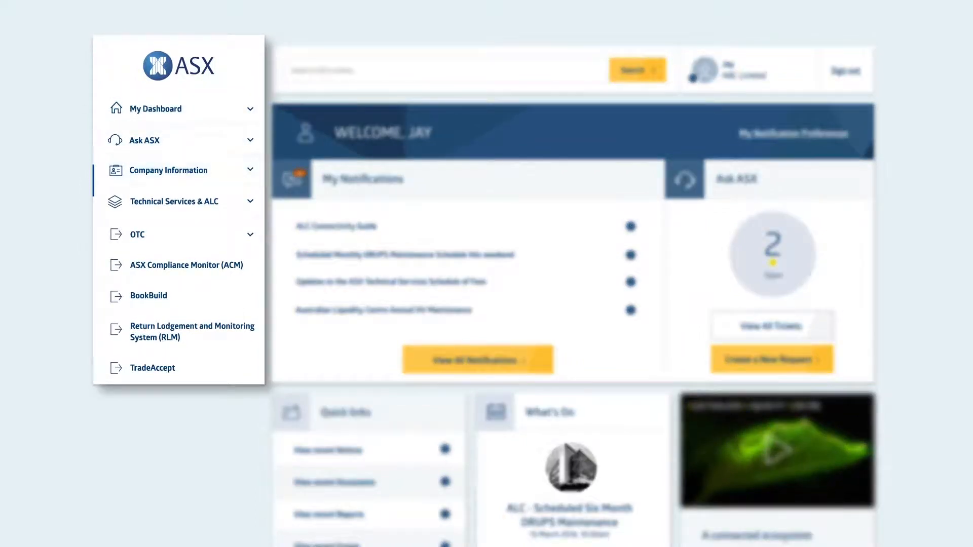
Step: Expand Technical Services & ALC and search the portal for 'Scheduled maintenance'
left_click(174, 201)
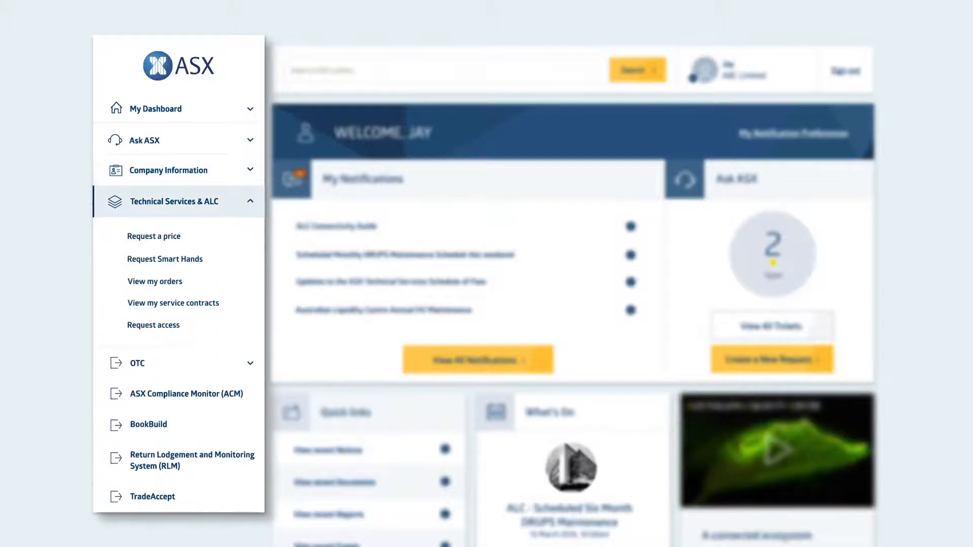
scroll("down", 3)
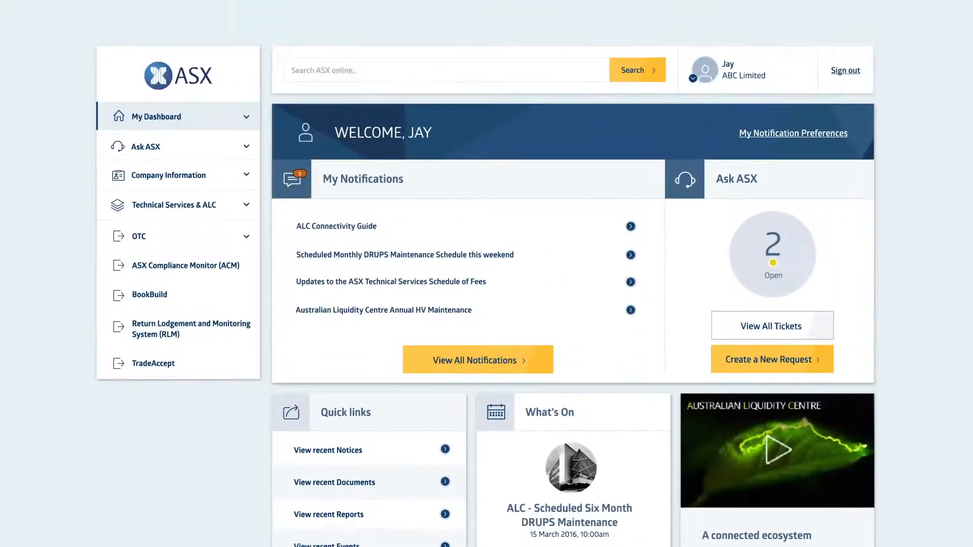
left_click(636, 69)
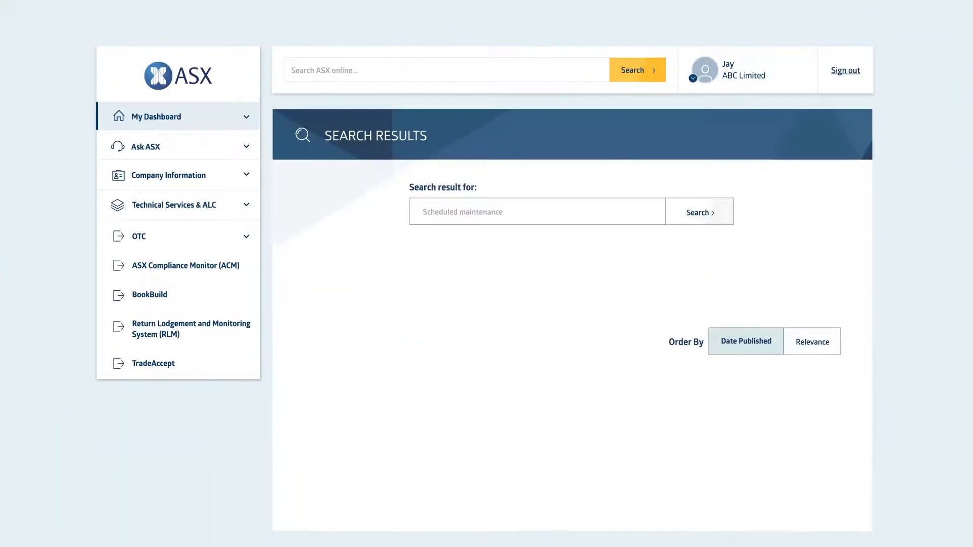
left_click(698, 212)
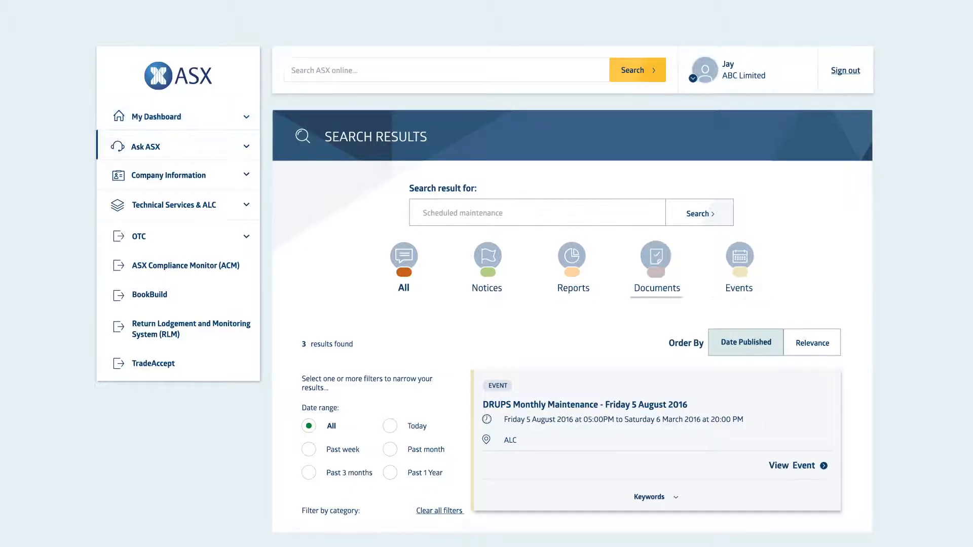
left_click(145, 146)
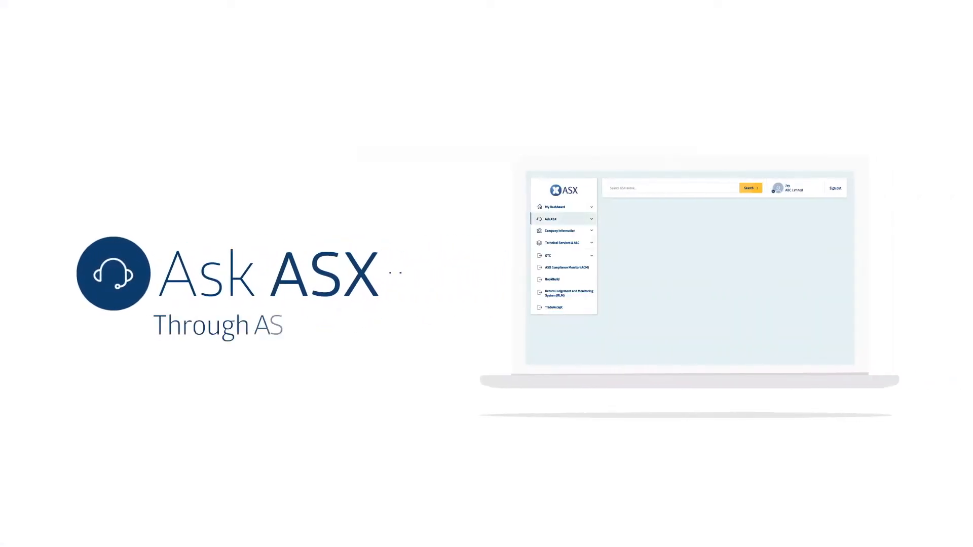
Step: Choose Create a New Request to show the Raise a Service Request form
left_click(551, 219)
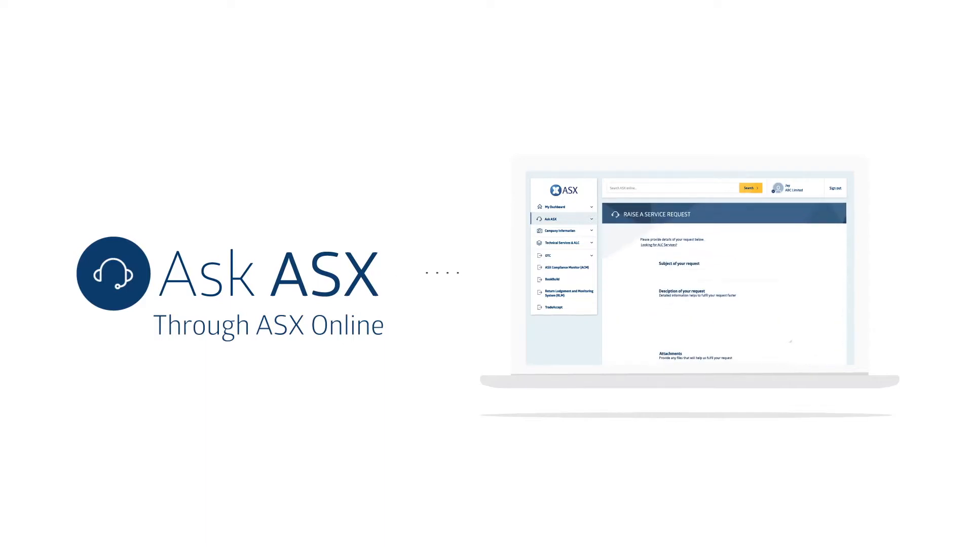